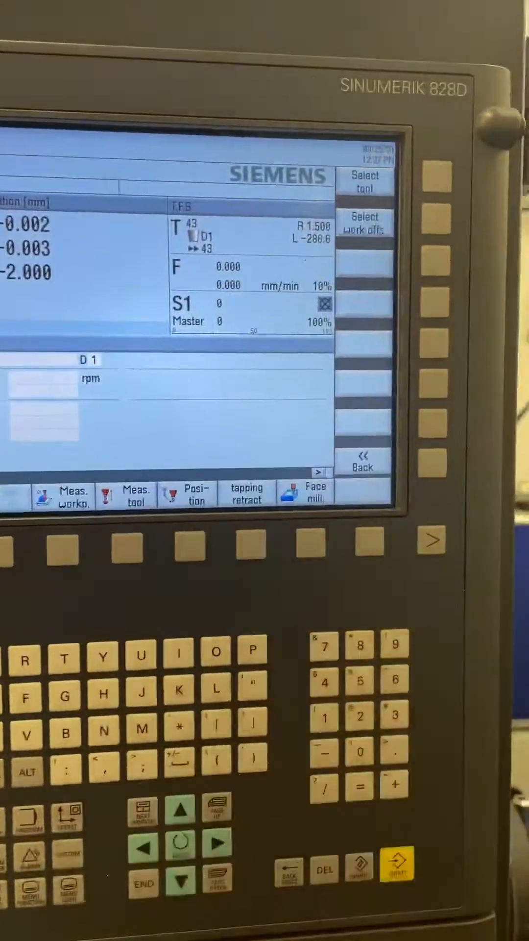
# Show the commissioning axis configuration list with X1, Y1, Z1 and the spindle
pyautogui.click(396, 475)
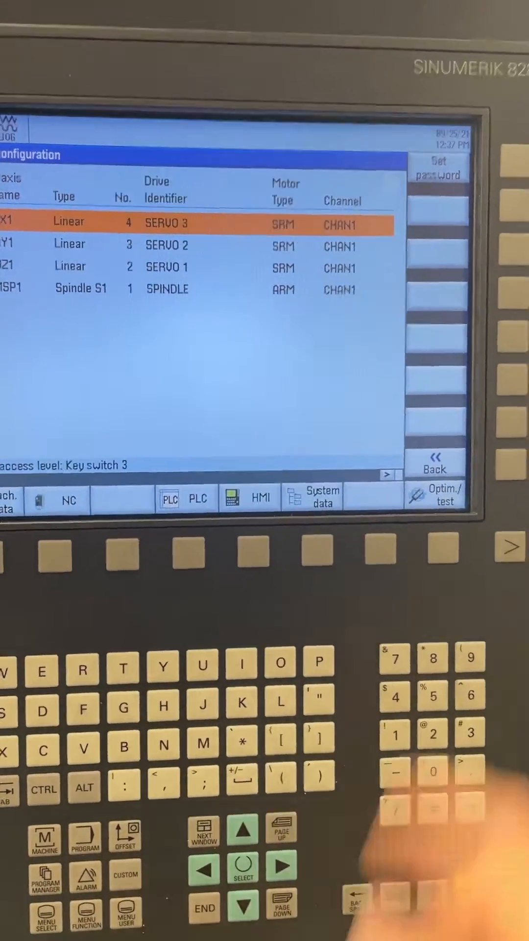
# Enter the manufacturer password and confirm it to raise the access level
pyautogui.click(439, 167)
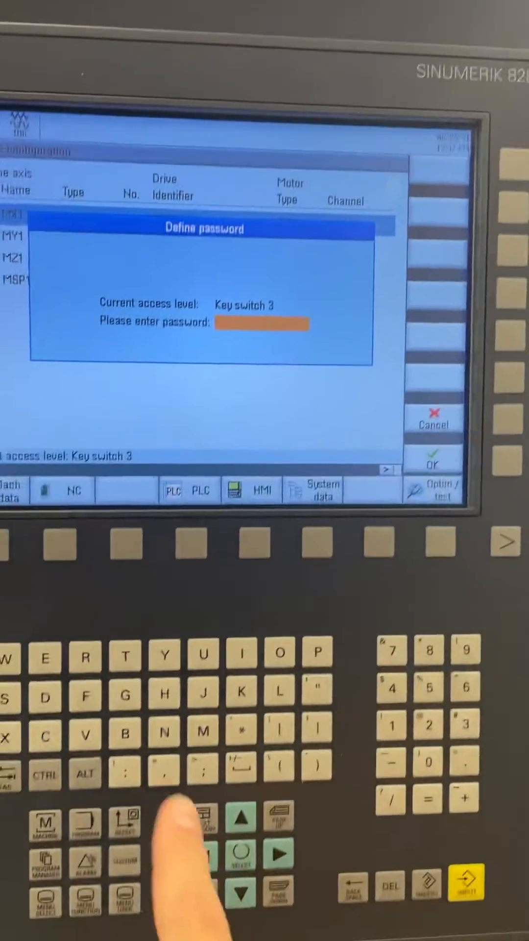
pyautogui.write('***')
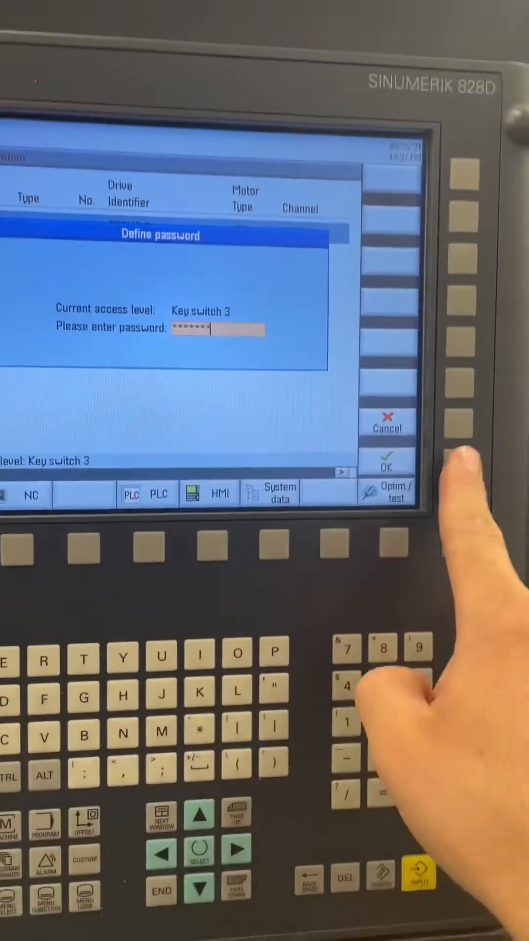
pyautogui.click(388, 468)
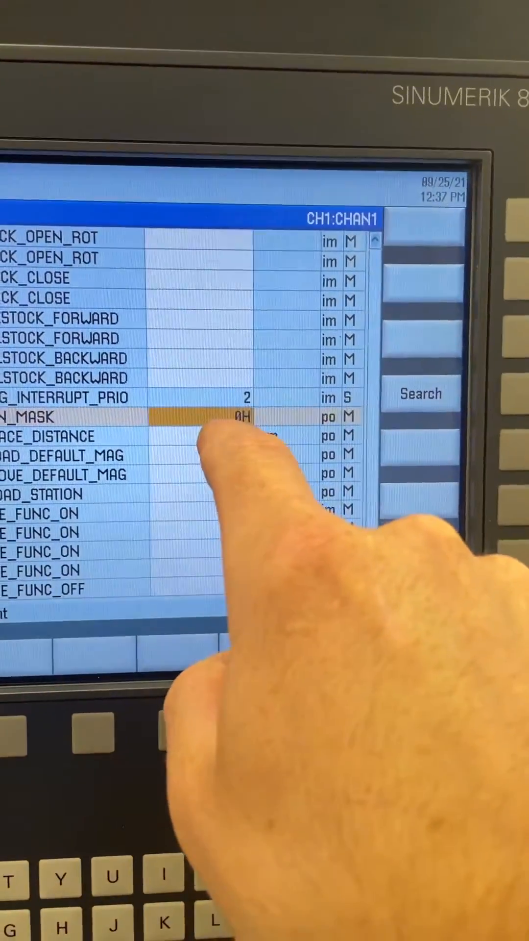
# Select parameter 52270 (_MASK, currently 0H) in the CHAN1 channel machine data for editing
pyautogui.click(421, 394)
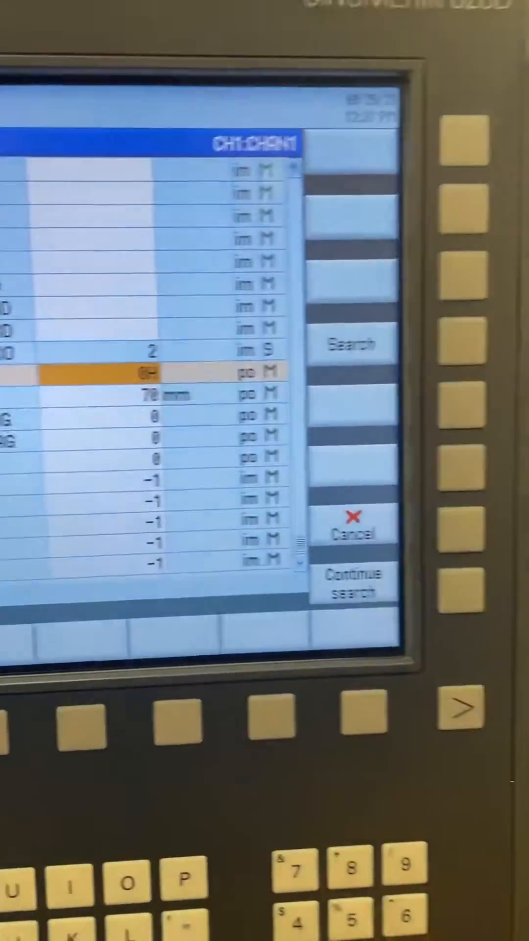